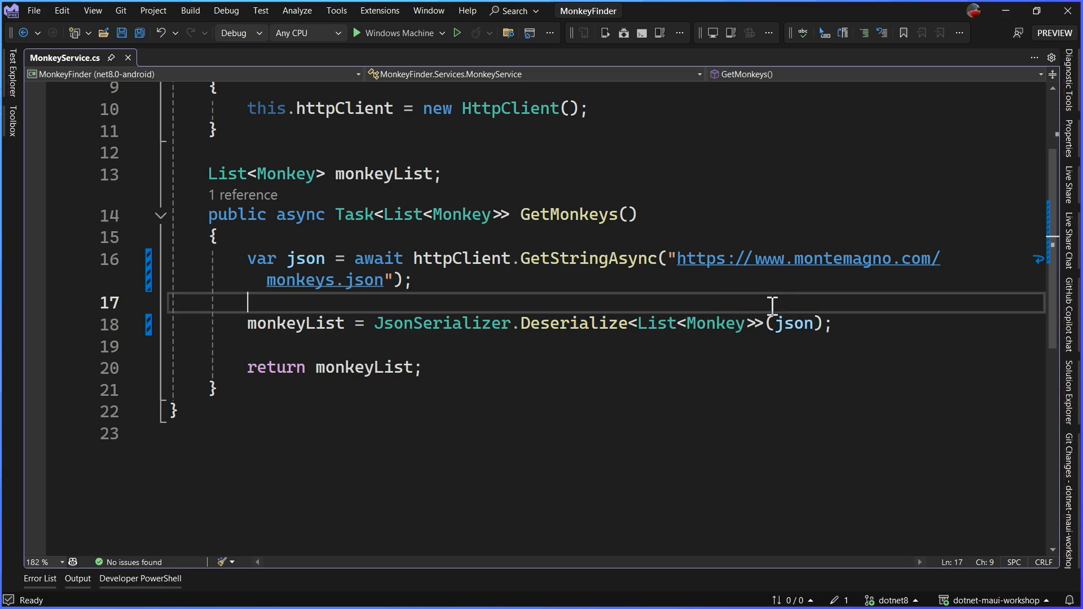
Add a breakpoint on the return monkeyList line and start debugging the app
{"action": "right_click", "coordinate": [702, 323]}
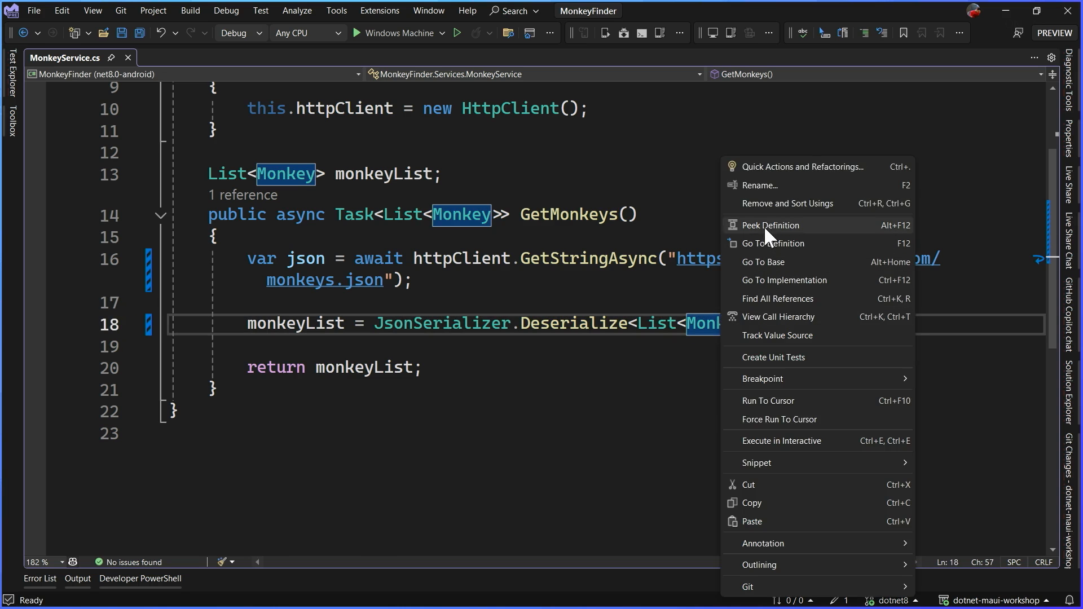
{"action": "left_click", "coordinate": [769, 225]}
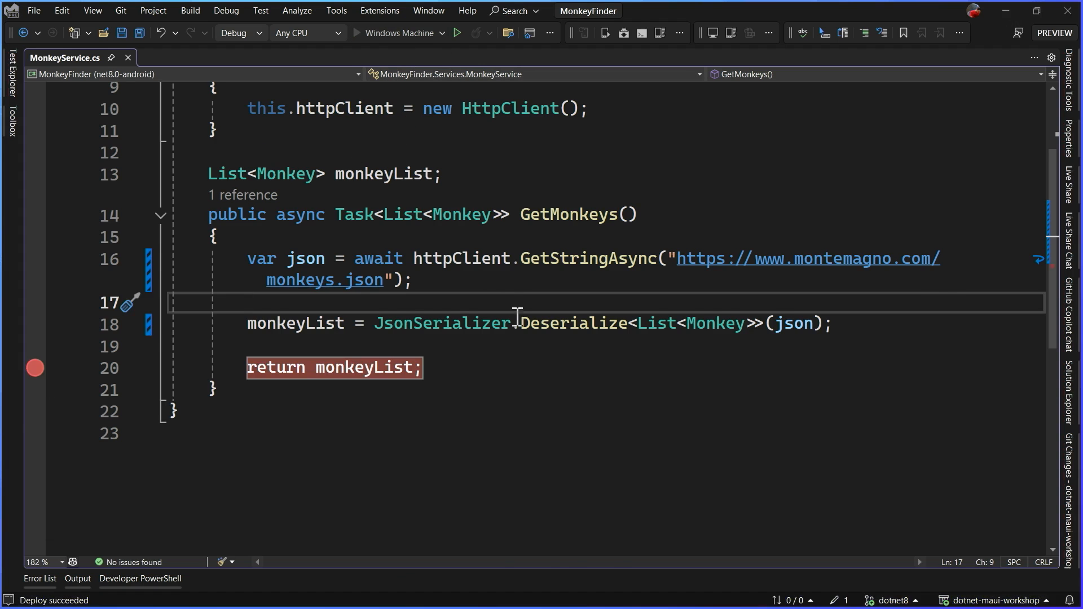
At the breakpoint, view the downloaded monkey JSON in the Text Visualizer and close it
{"action": "left_click", "coordinate": [456, 33]}
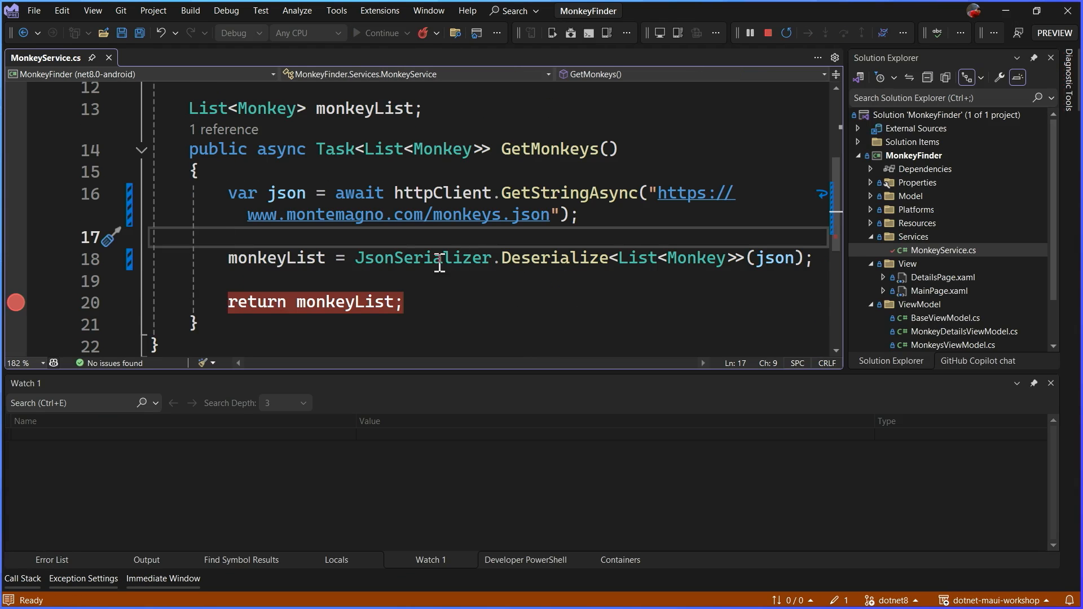
{"action": "left_click", "coordinate": [16, 259]}
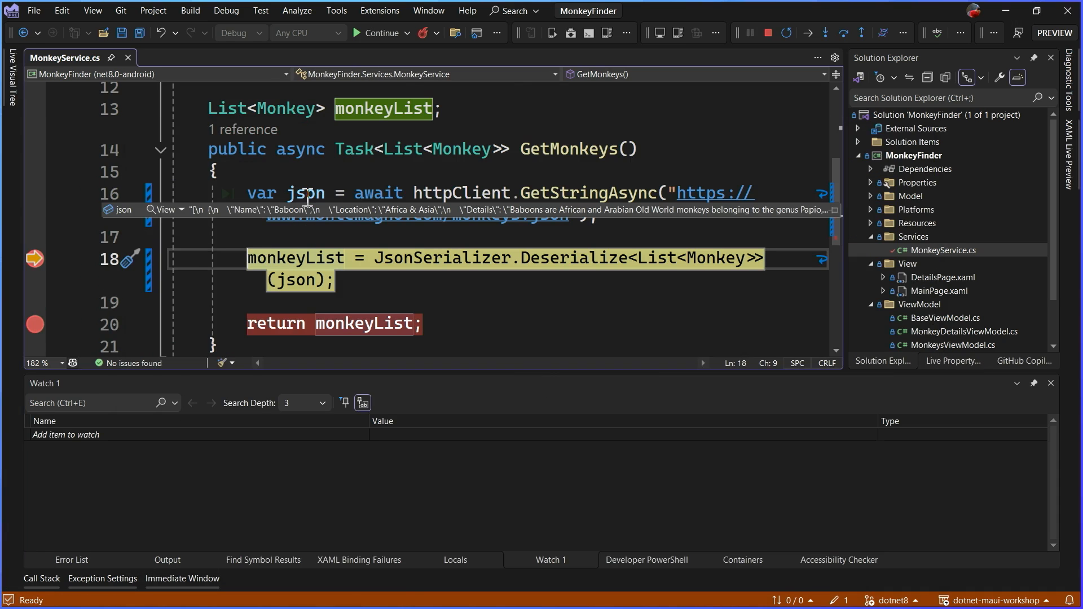
{"action": "left_click", "coordinate": [165, 209]}
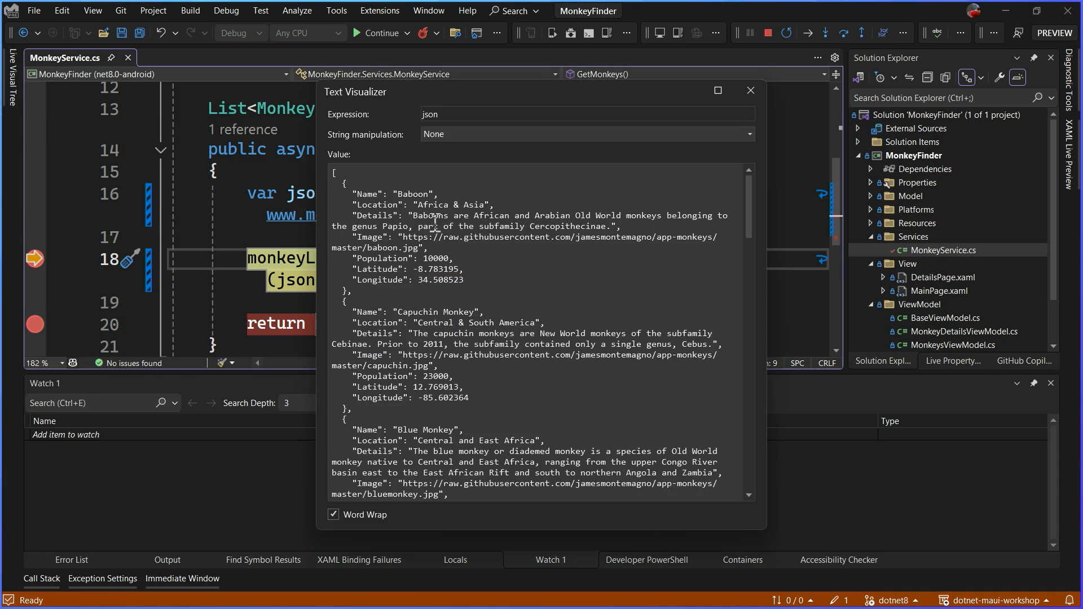
{"action": "scroll", "scroll_direction": "down", "scroll_amount": 3}
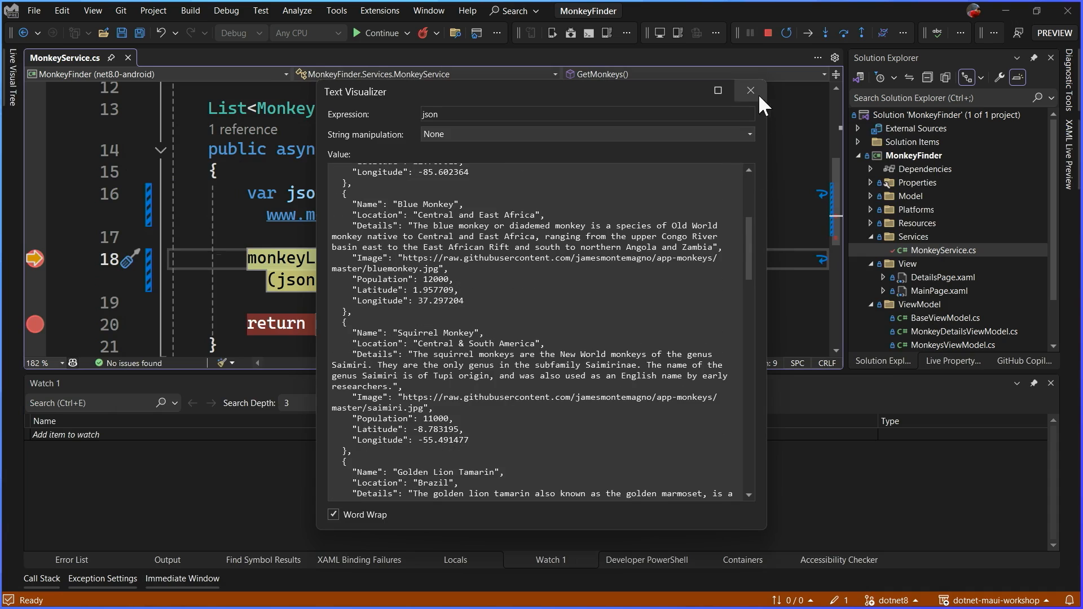
{"action": "left_click", "coordinate": [750, 91]}
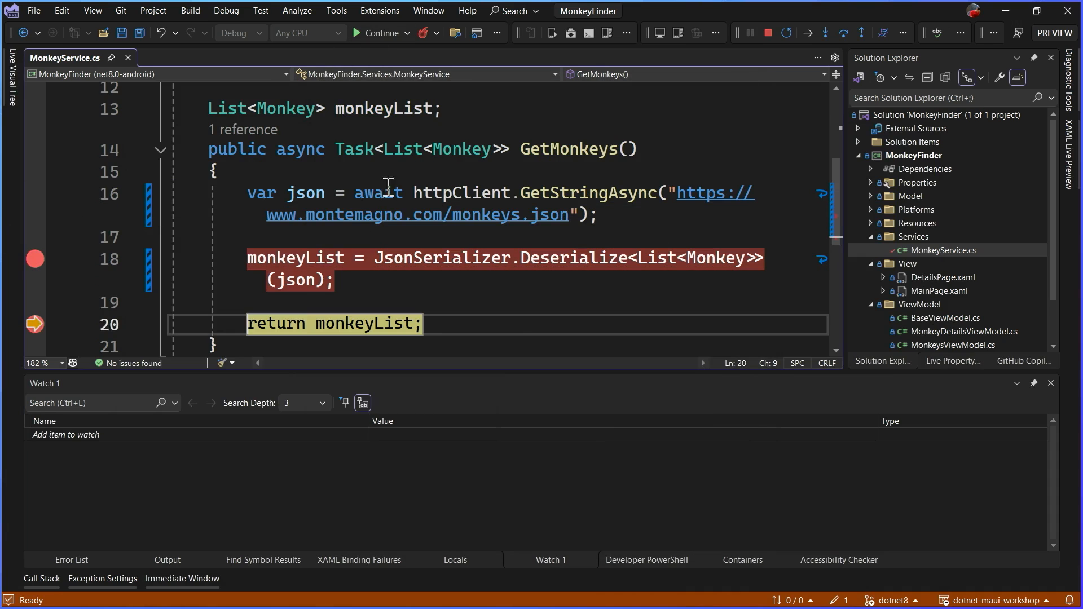
Inspect monkeyList to confirm it holds 13 deserialized Monkey objects
{"action": "left_click", "coordinate": [350, 341]}
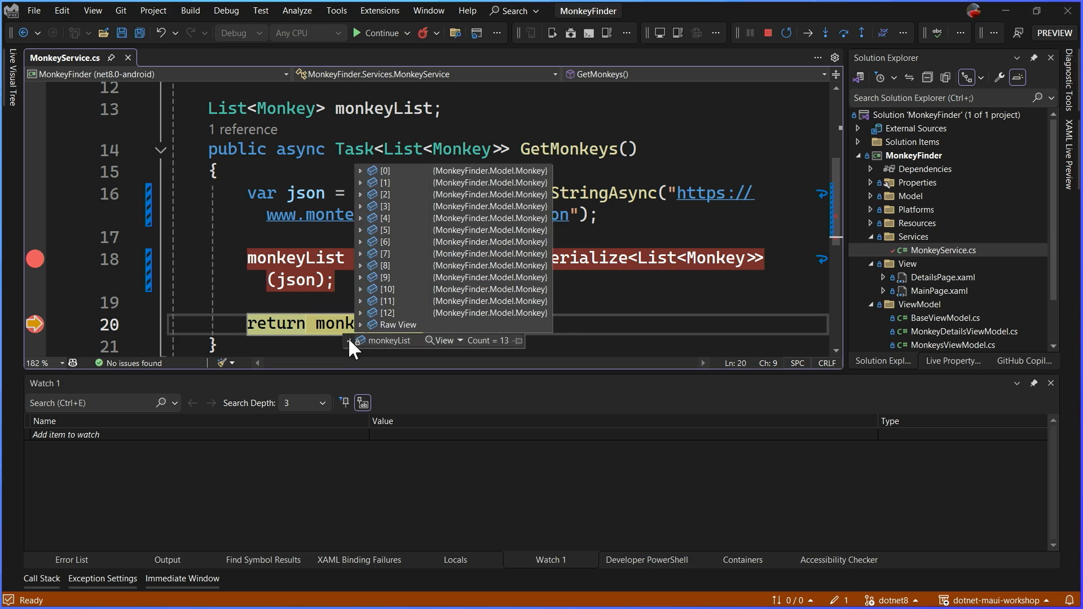
{"action": "mouse_move", "coordinate": [504, 238]}
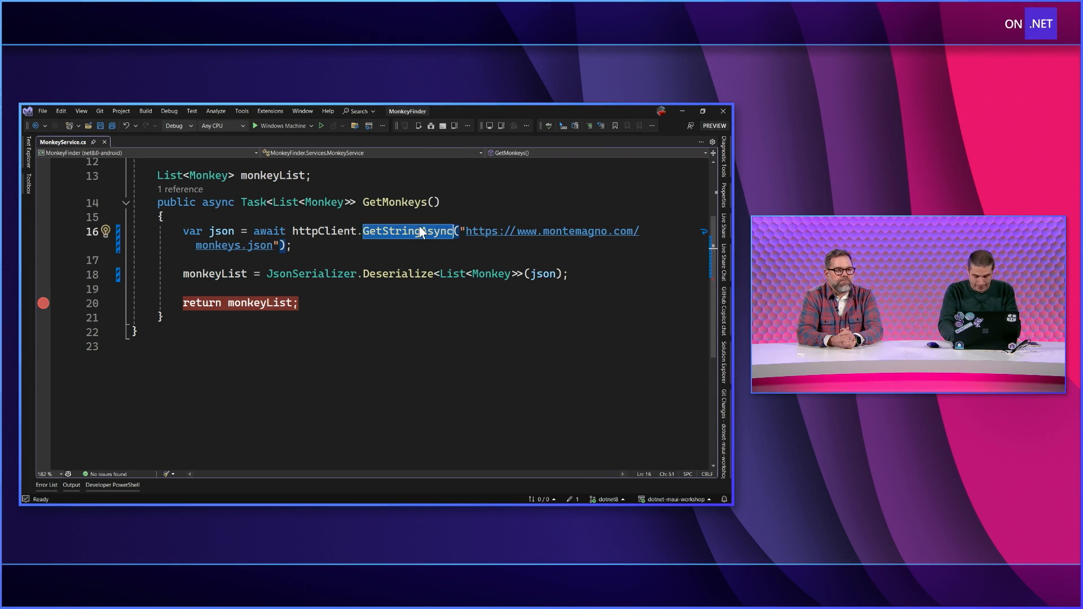
Fetch with GetAsync into a request variable and remove the JsonSerializer.Deserialize line
{"action": "type", "text": "GetAsync"}
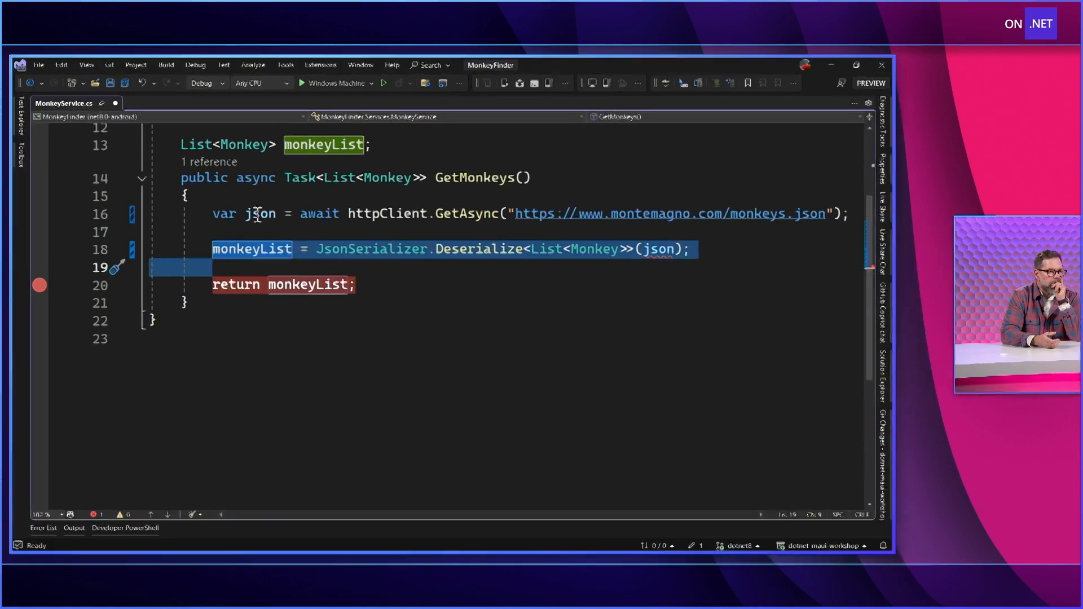
{"action": "type", "text": "request"}
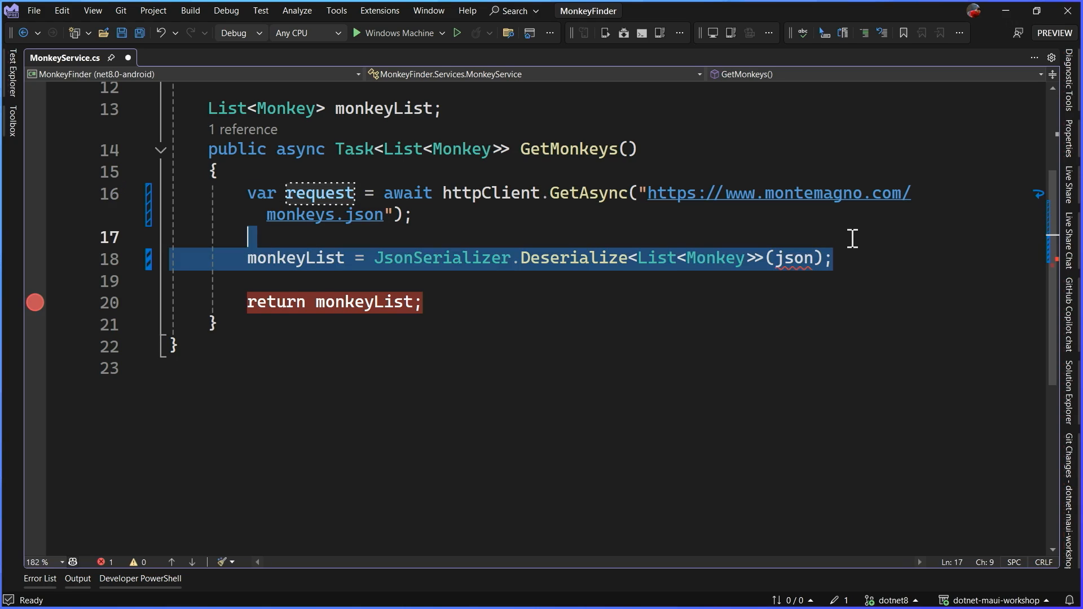
{"action": "key", "text": "Delete"}
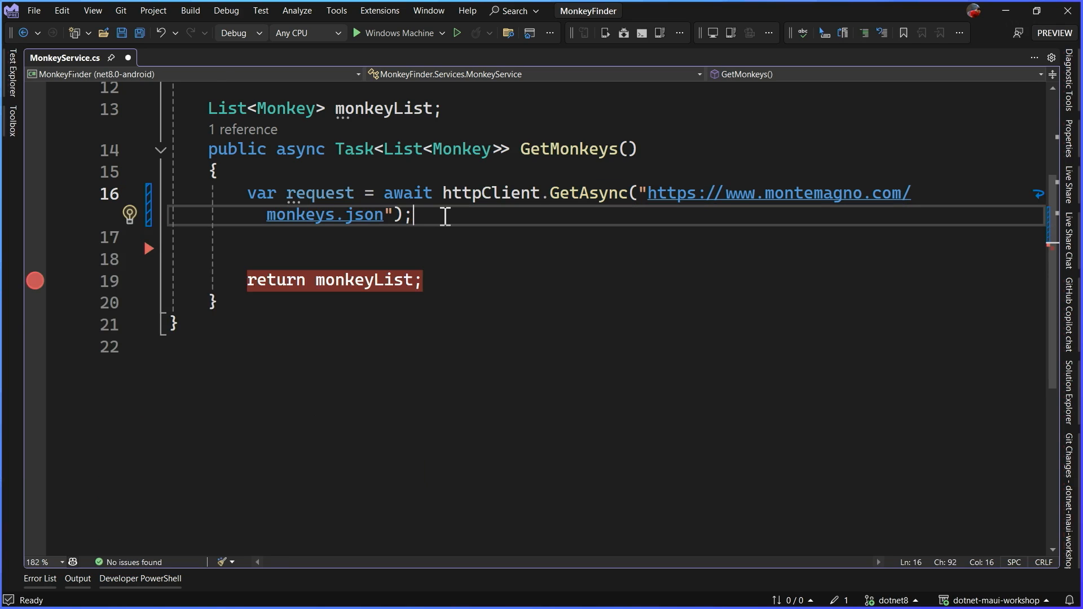
Add an if (request.IsSuccessStatusCode) block around the monkey list assignment
{"action": "type", "text": "if ((r"}
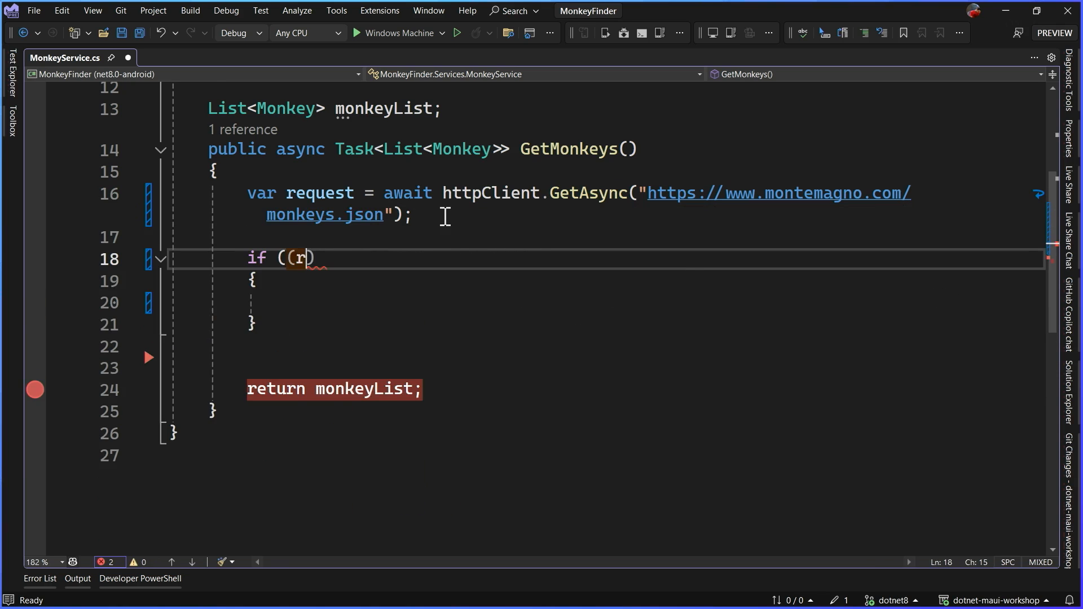
{"action": "type", "text": "equest.IsSuccessStatusCod"}
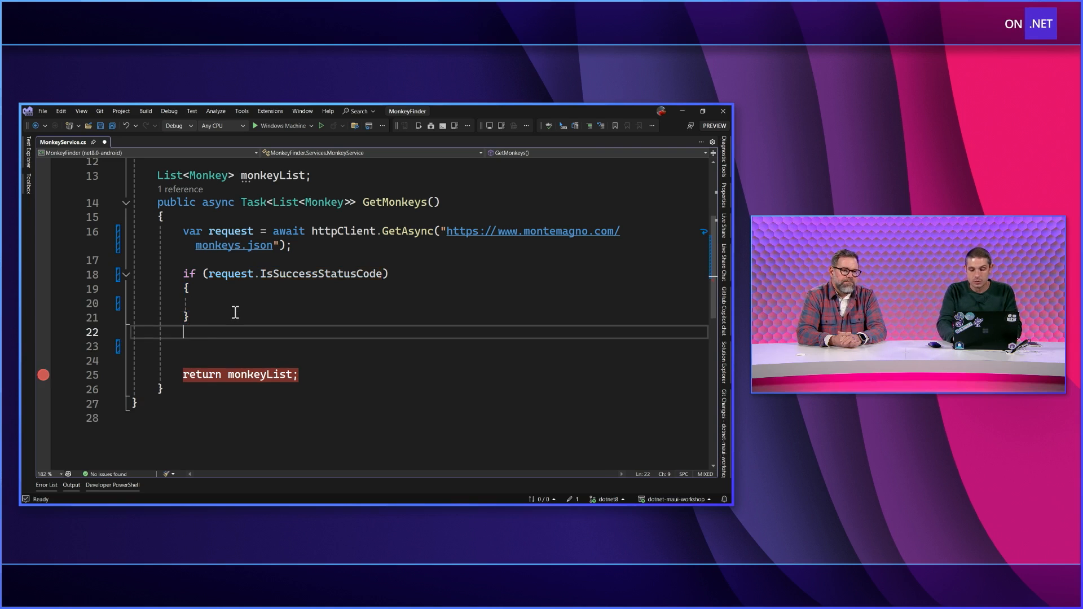
Fill monkeyList via request.Content.ReadFromJsonAsync inside the success check, with an else comment
{"action": "type", "text": "else"}
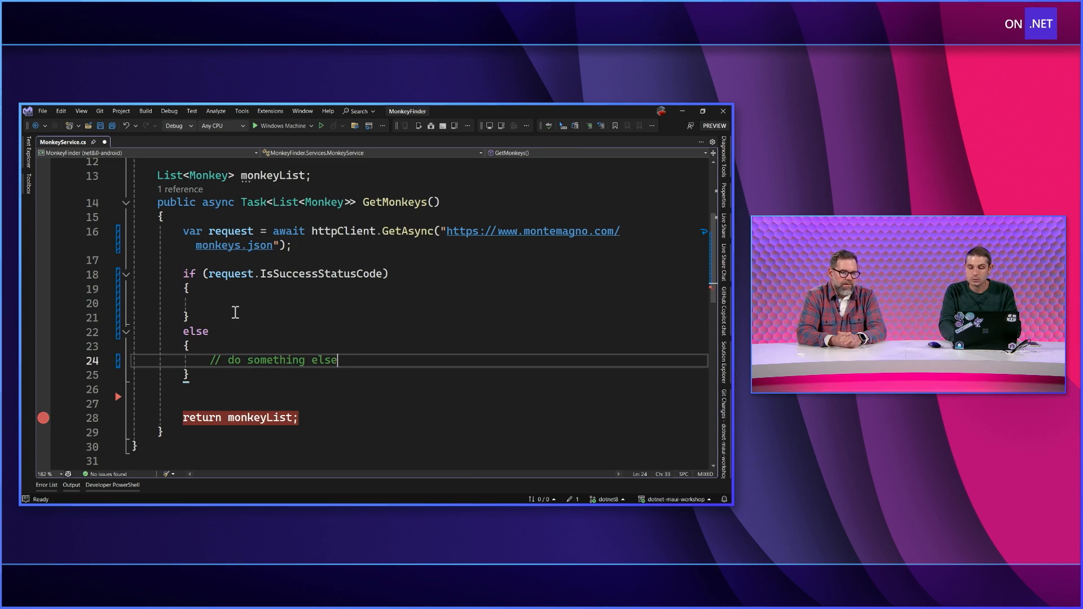
{"action": "type", "text": "?"}
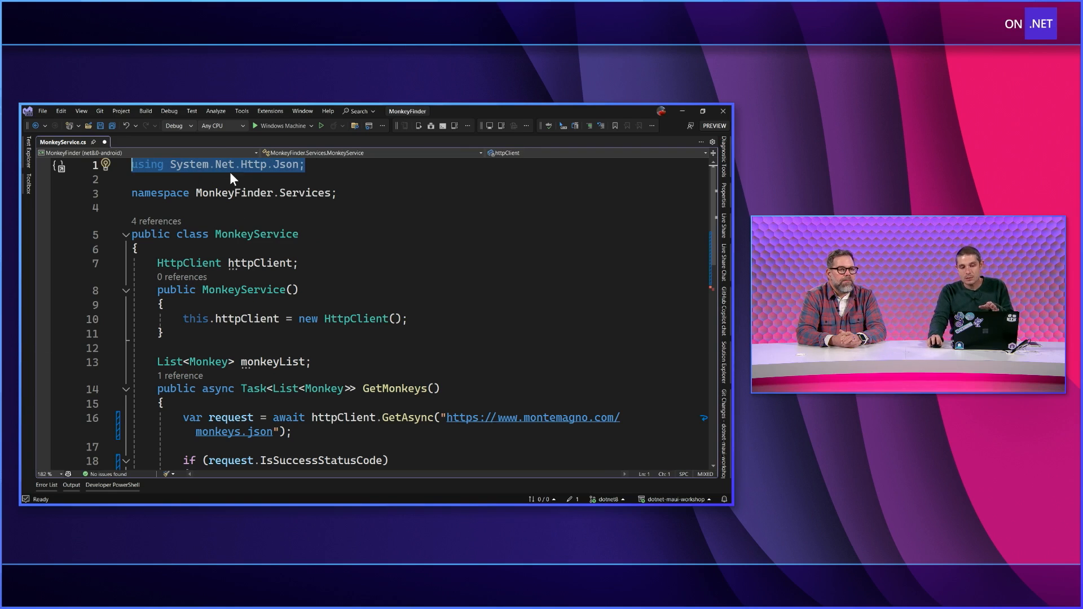
{"action": "mouse_move", "coordinate": [300, 176]}
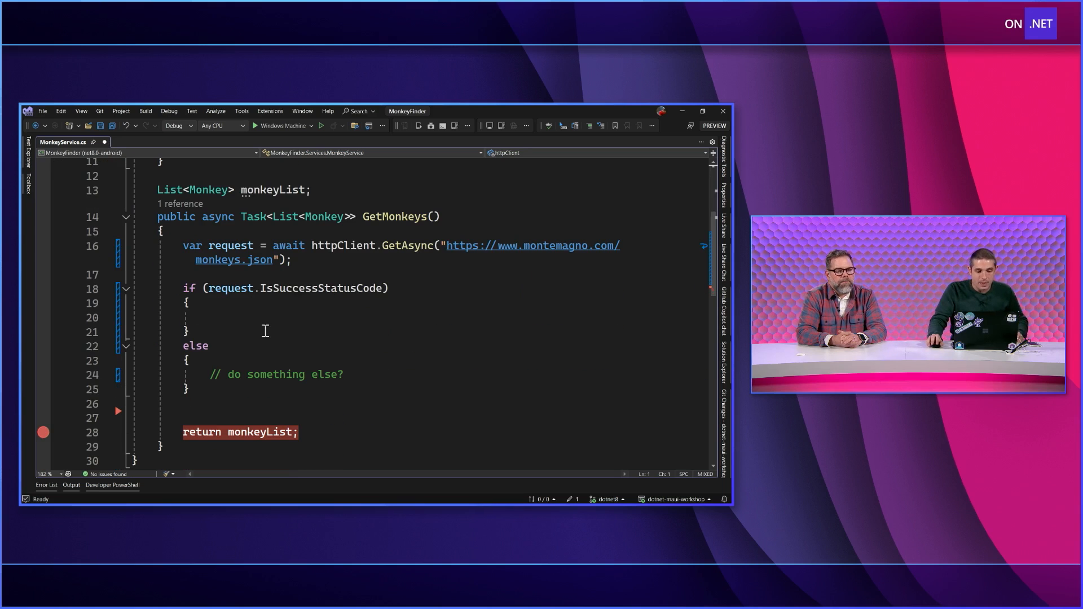
{"action": "type", "text": "mo"}
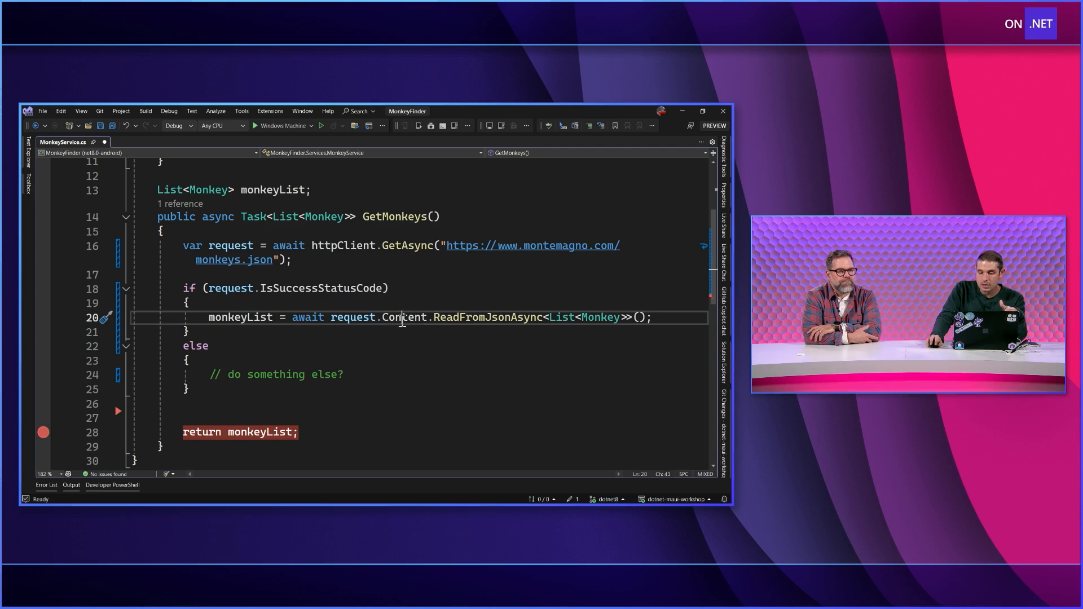
{"action": "double_click", "coordinate": [406, 317]}
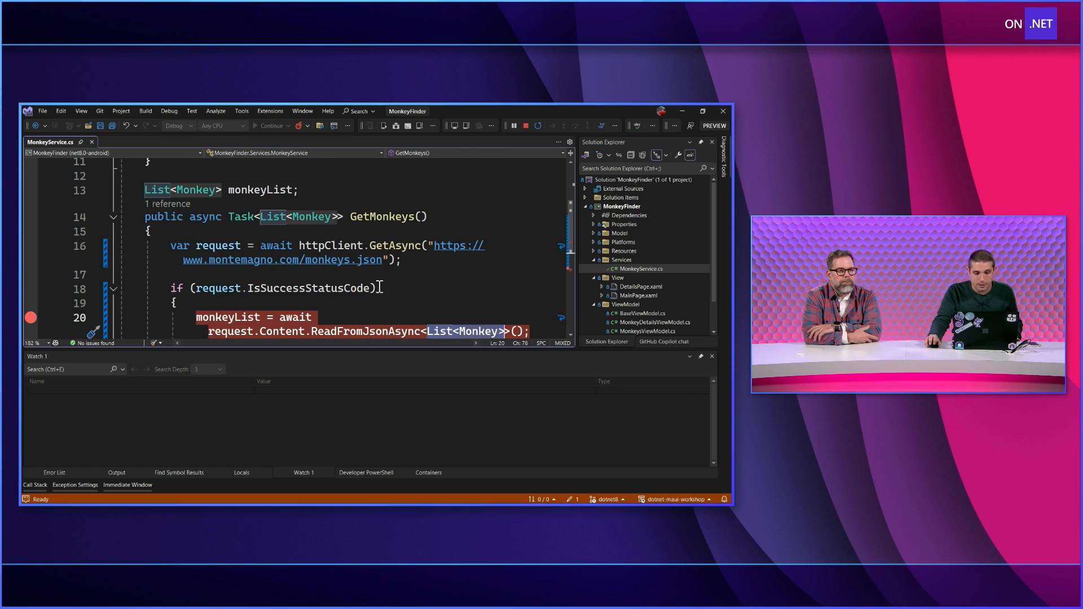
Inspect the request's StatusCode 200 and continue so the app lists the monkeys
{"action": "scroll", "scroll_direction": "down", "scroll_amount": 3}
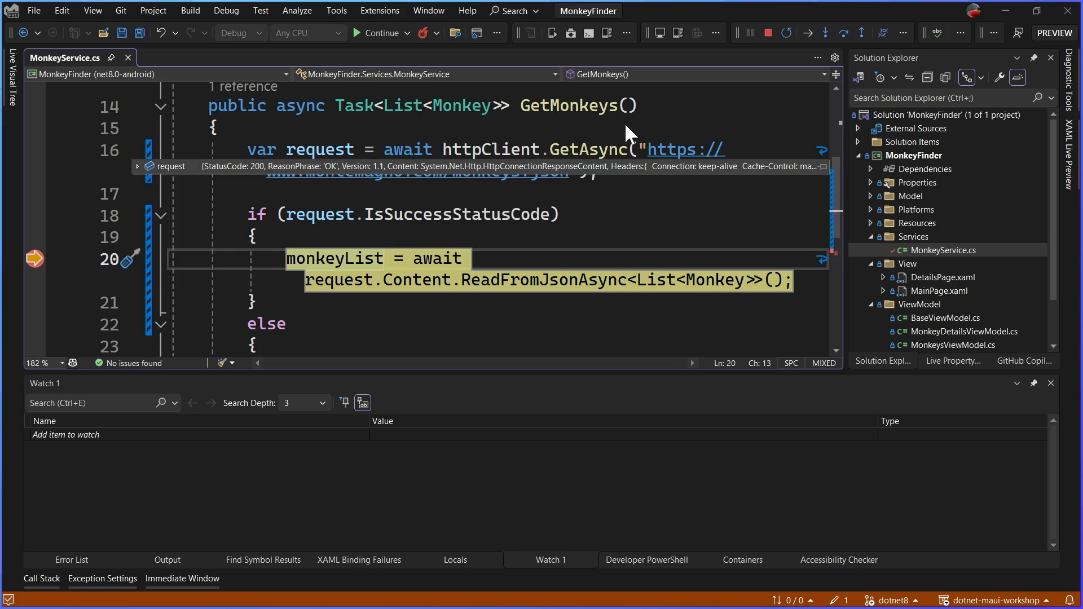
{"action": "left_click", "coordinate": [378, 33]}
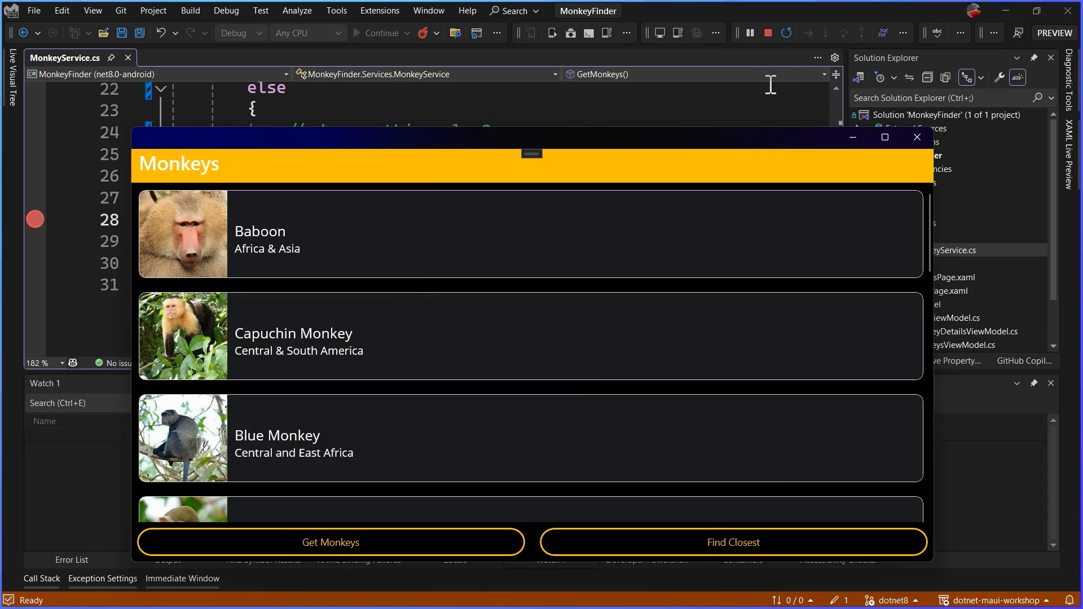
{"action": "mouse_move", "coordinate": [768, 32]}
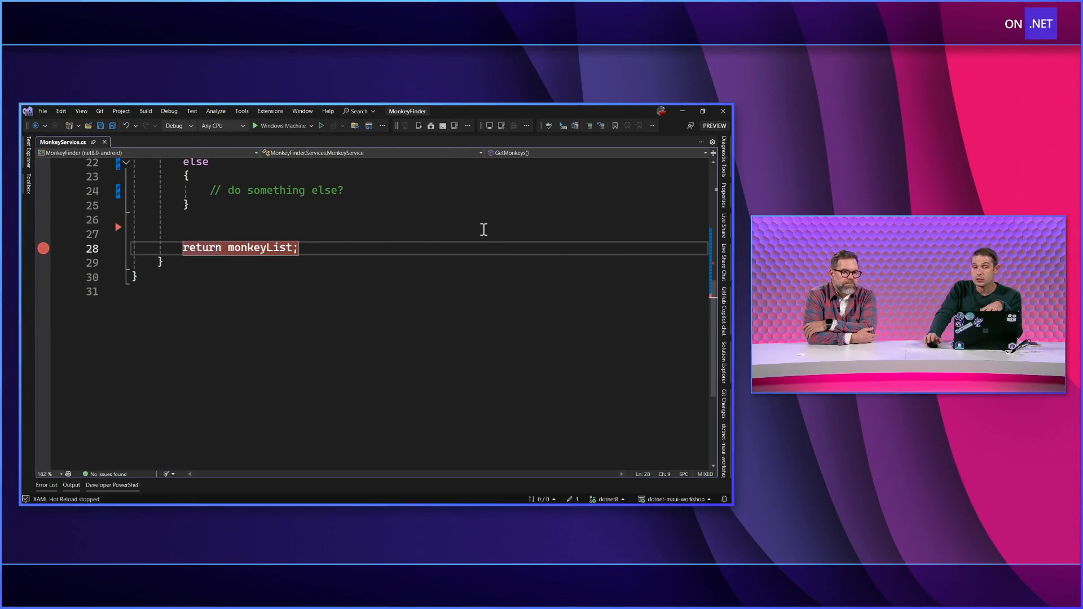
Review the MonkeyContext serializer class in Monkey.cs via Go To Definition, then return to MonkeyService.cs
{"action": "scroll", "scroll_direction": "up", "scroll_amount": 3}
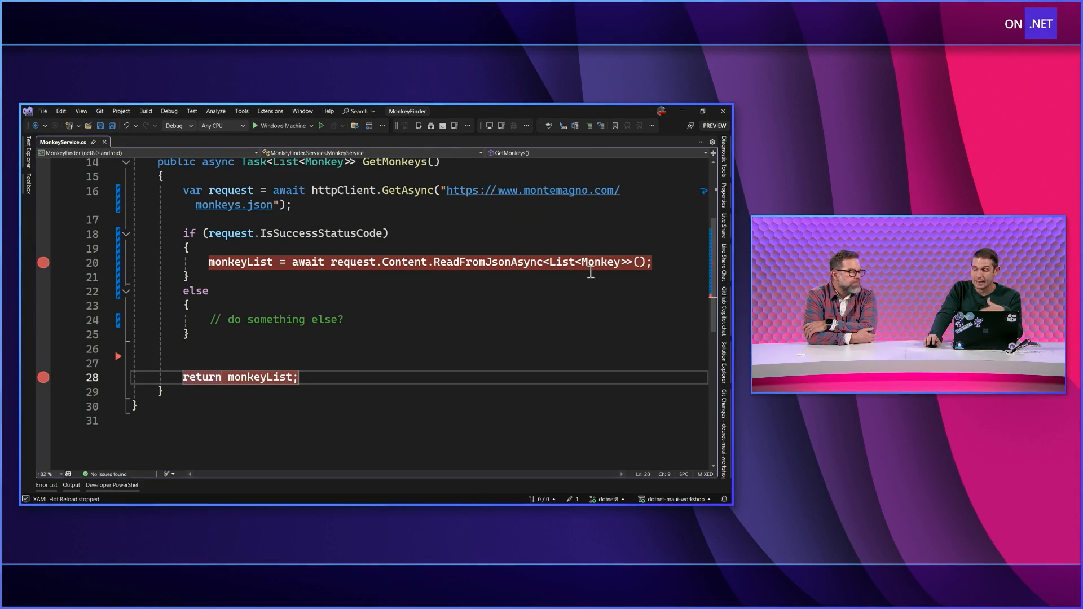
{"action": "right_click", "coordinate": [591, 268]}
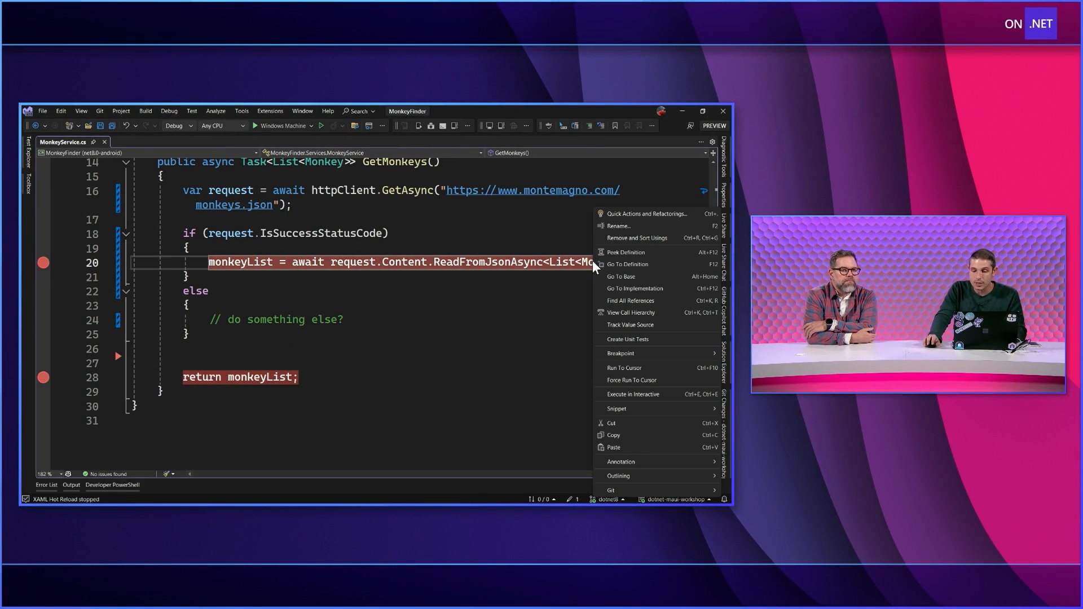
{"action": "left_click", "coordinate": [628, 264]}
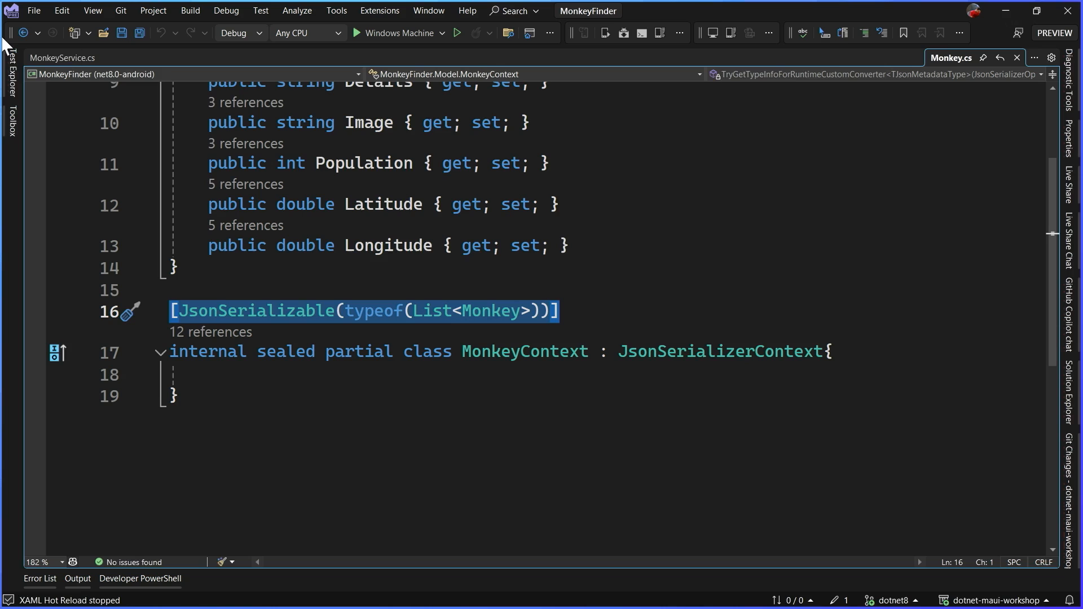
{"action": "left_click", "coordinate": [62, 57]}
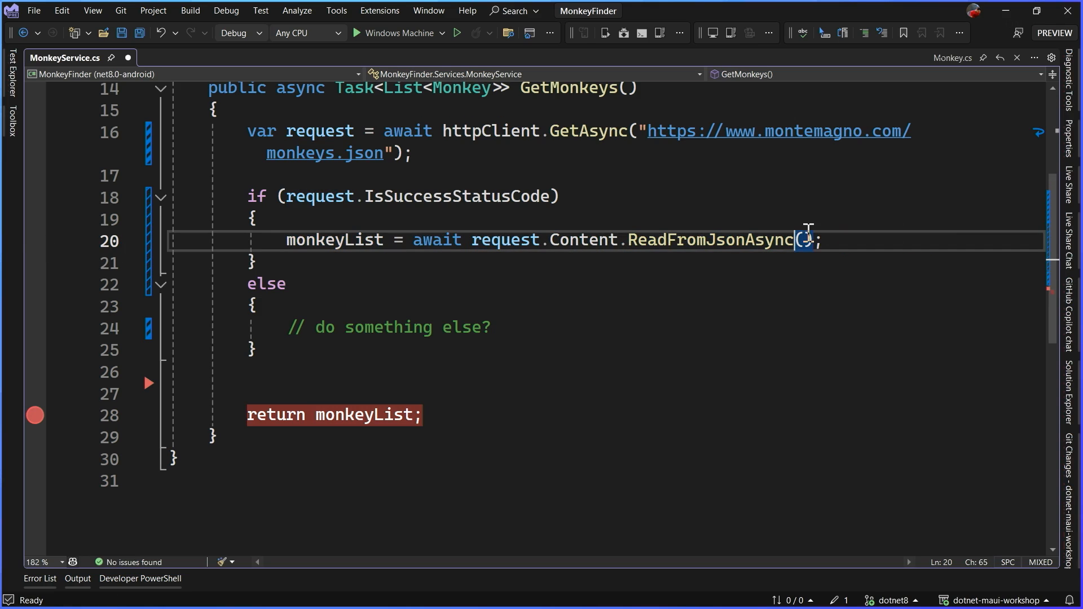
Pass MonkeyContext.Default.ListMonkey into the ReadFromJsonAsync call
{"action": "type", "text": "monkeycontext.Default"}
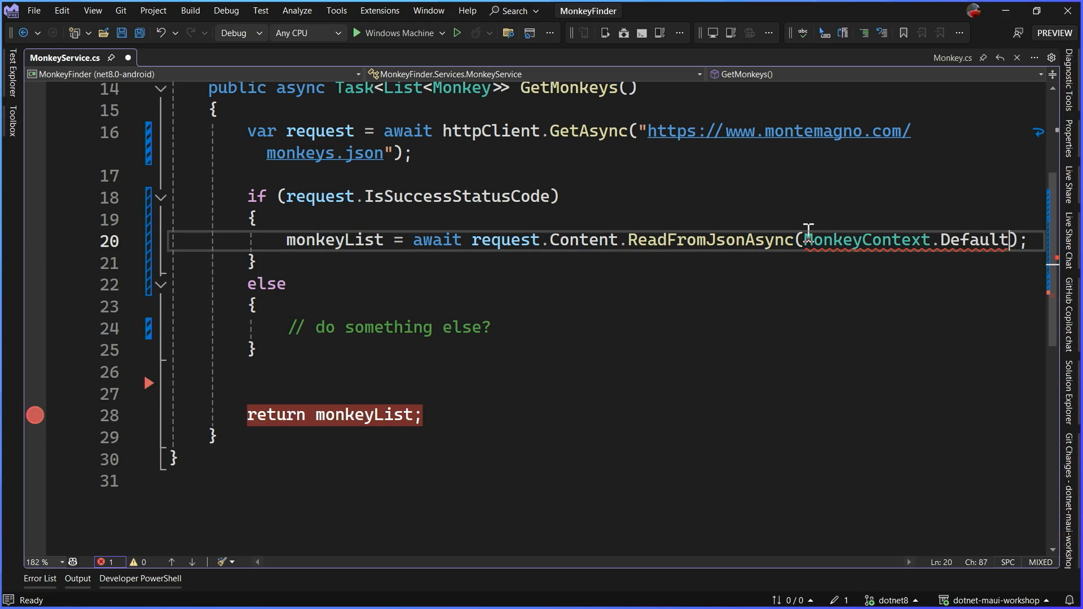
{"action": "type", "text": ".ListMonkey"}
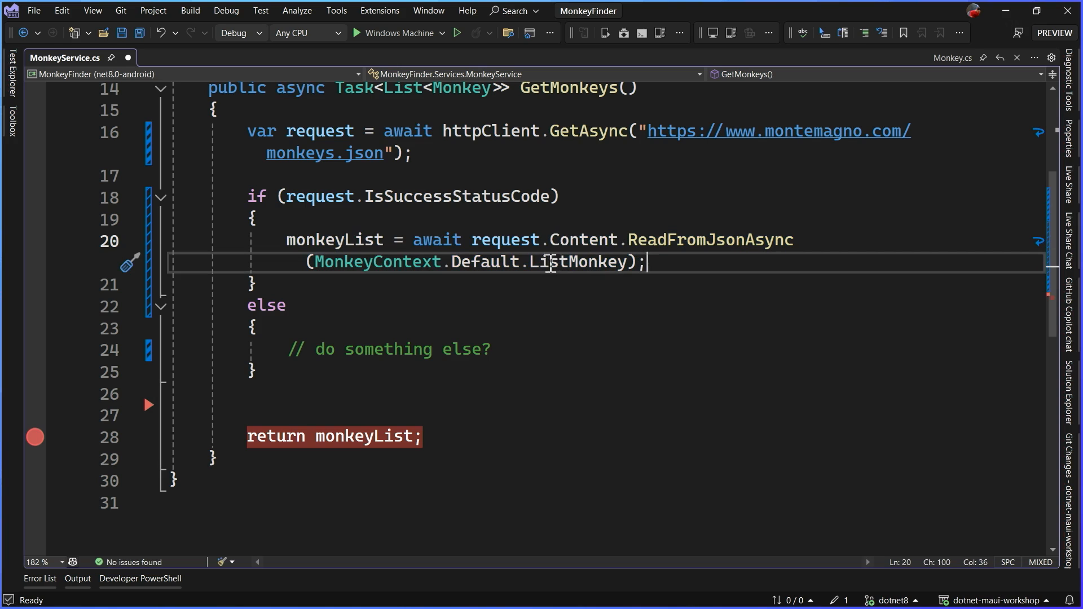
Browse the source-generated ListMonkey definition via Go To Definition
{"action": "right_click", "coordinate": [549, 262]}
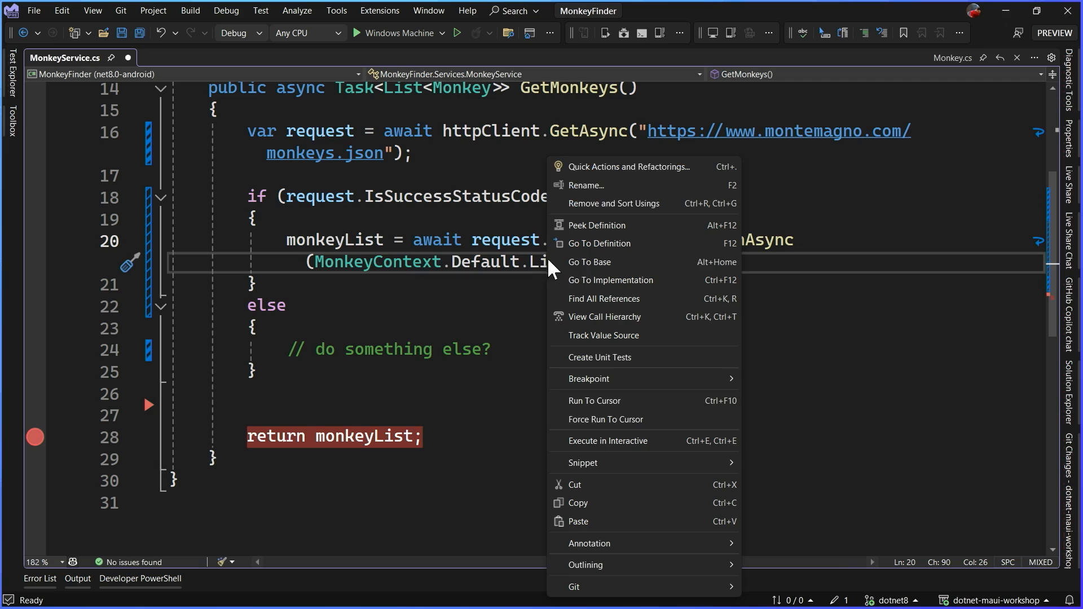
{"action": "left_click", "coordinate": [598, 243]}
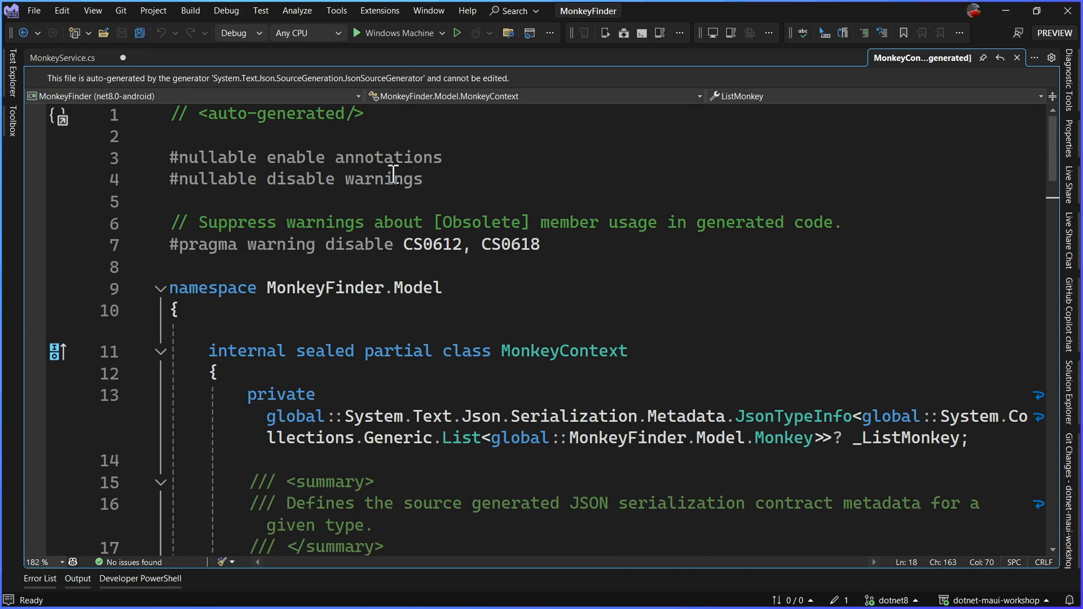
{"action": "scroll", "scroll_direction": "down", "scroll_amount": 3}
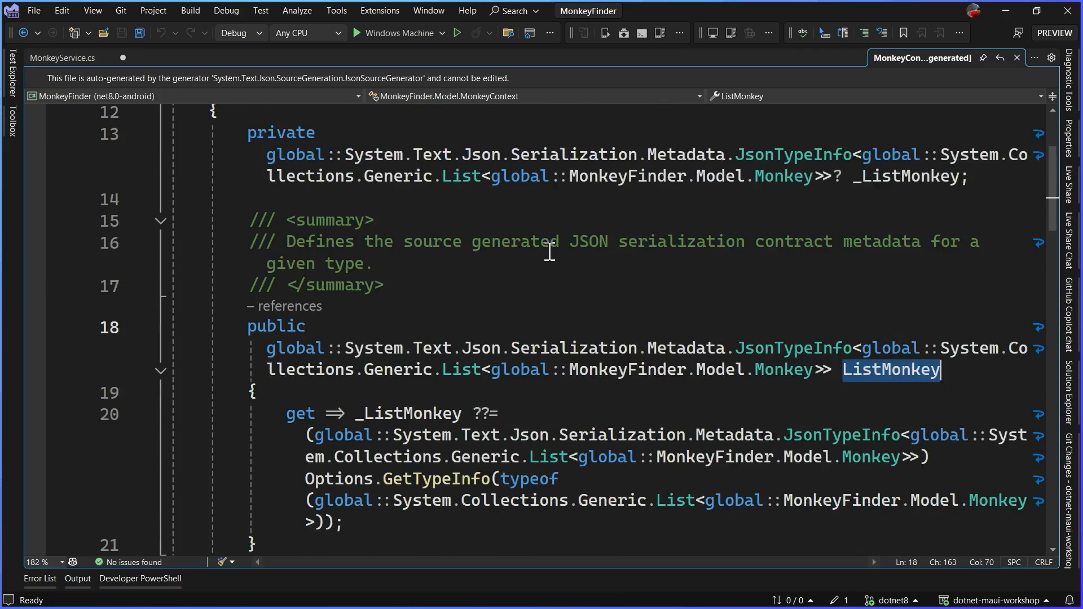
{"action": "scroll", "scroll_direction": "down", "scroll_amount": 3}
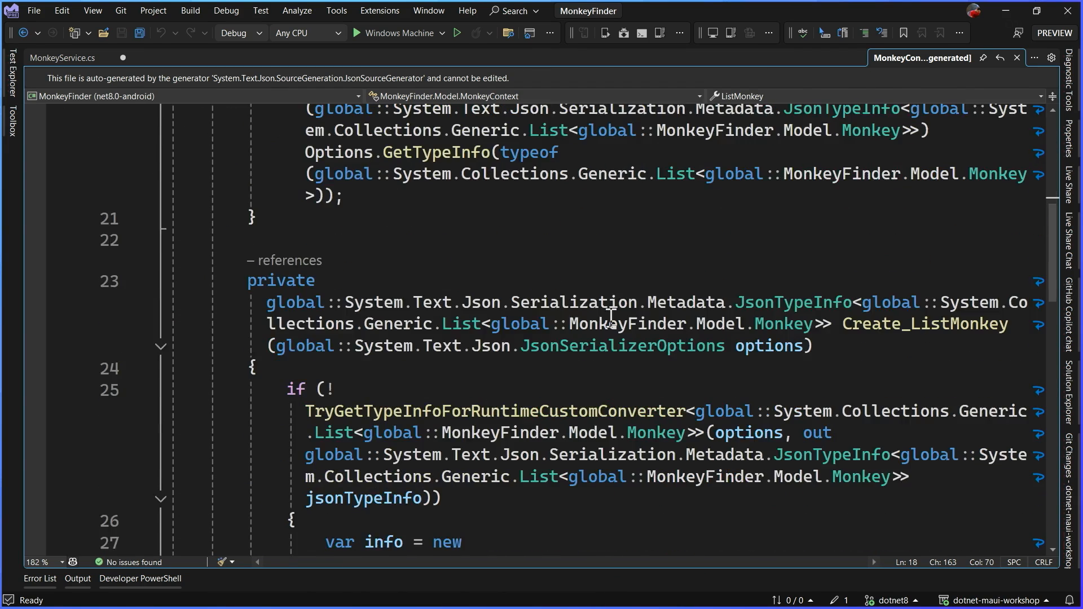
{"action": "scroll", "scroll_direction": "down", "scroll_amount": 3}
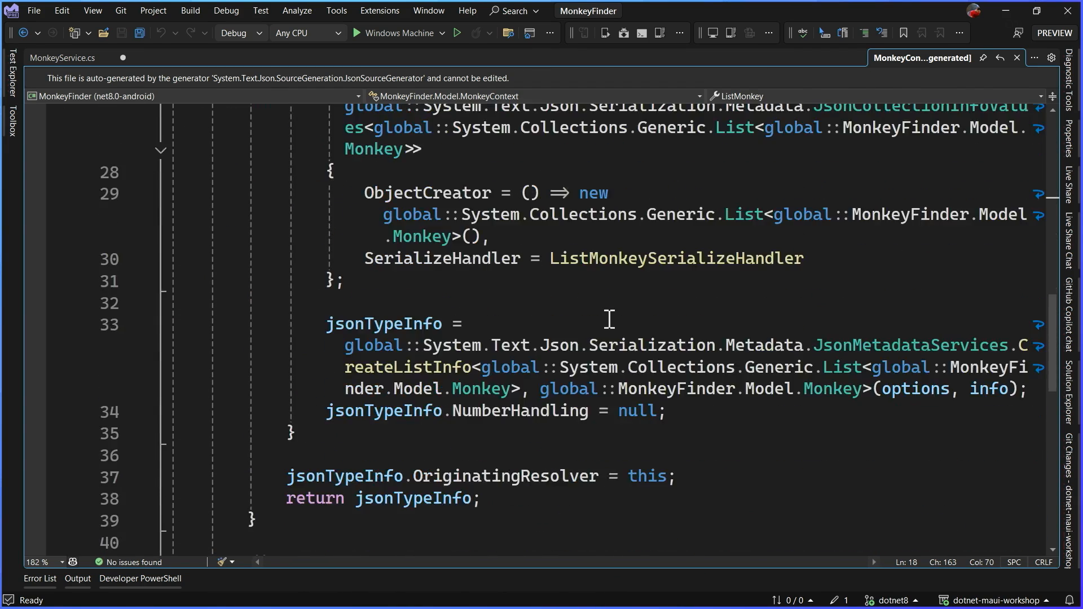
{"action": "scroll", "scroll_direction": "down", "scroll_amount": 3}
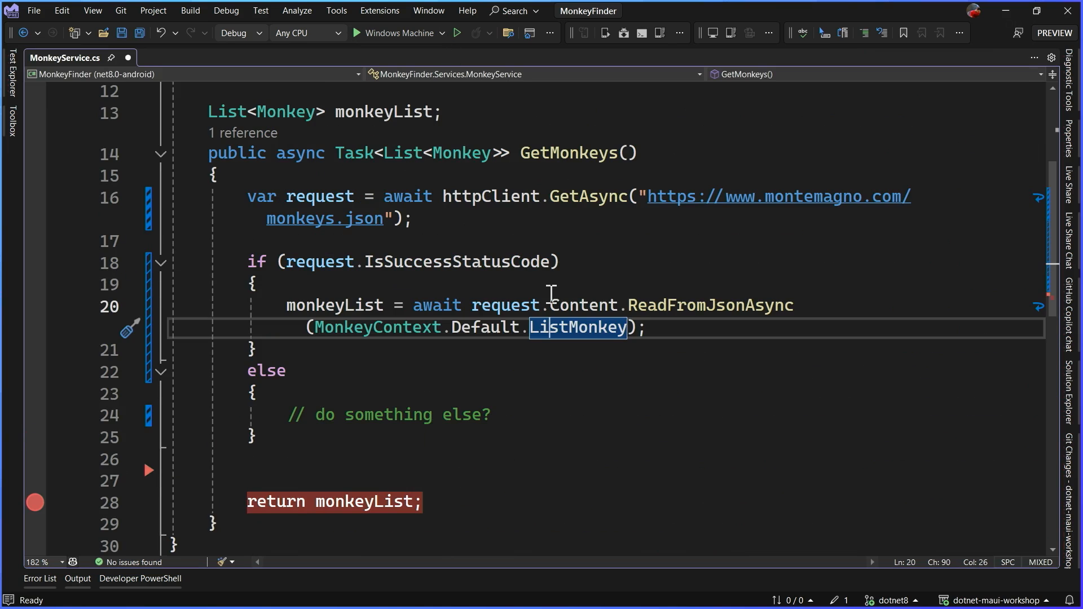
Debug to confirm monkeyList holds 13 items at the breakpoint, then continue to show them in the app
{"action": "left_click", "coordinate": [455, 33]}
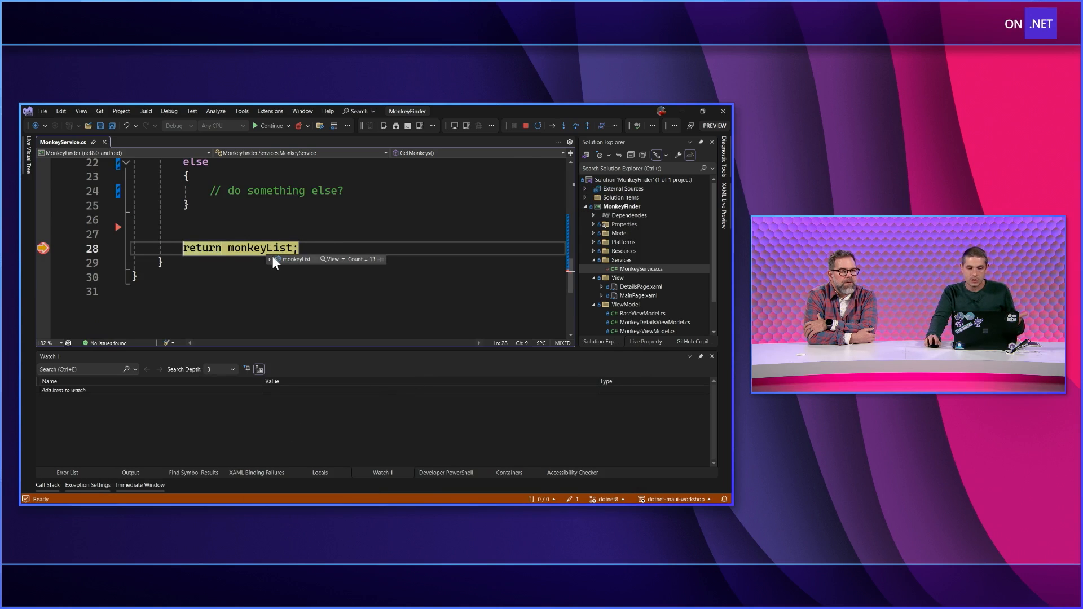
{"action": "left_click", "coordinate": [269, 260]}
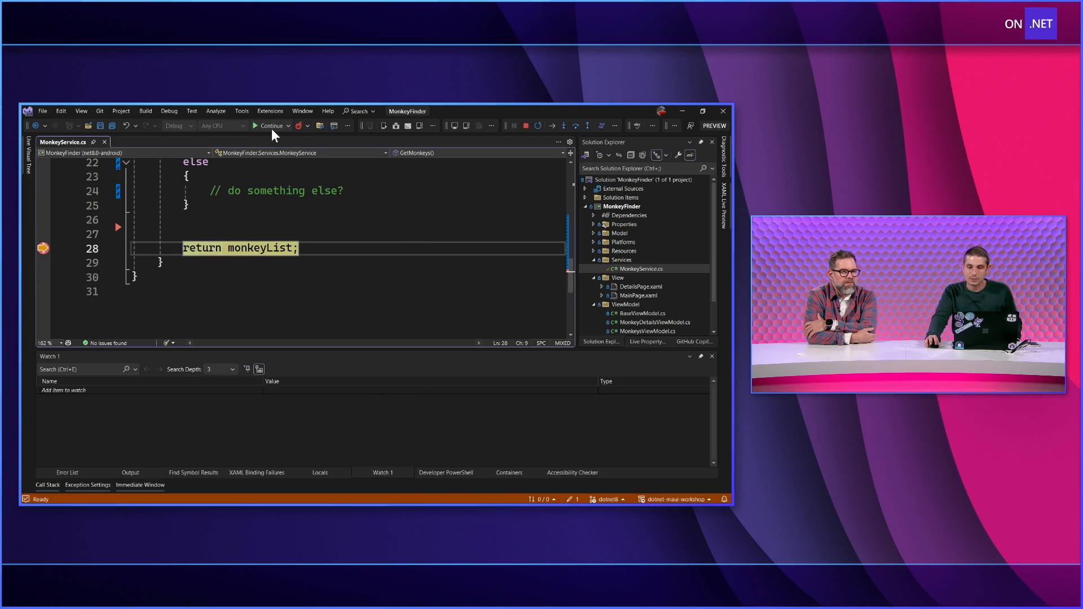
{"action": "left_click", "coordinate": [271, 126]}
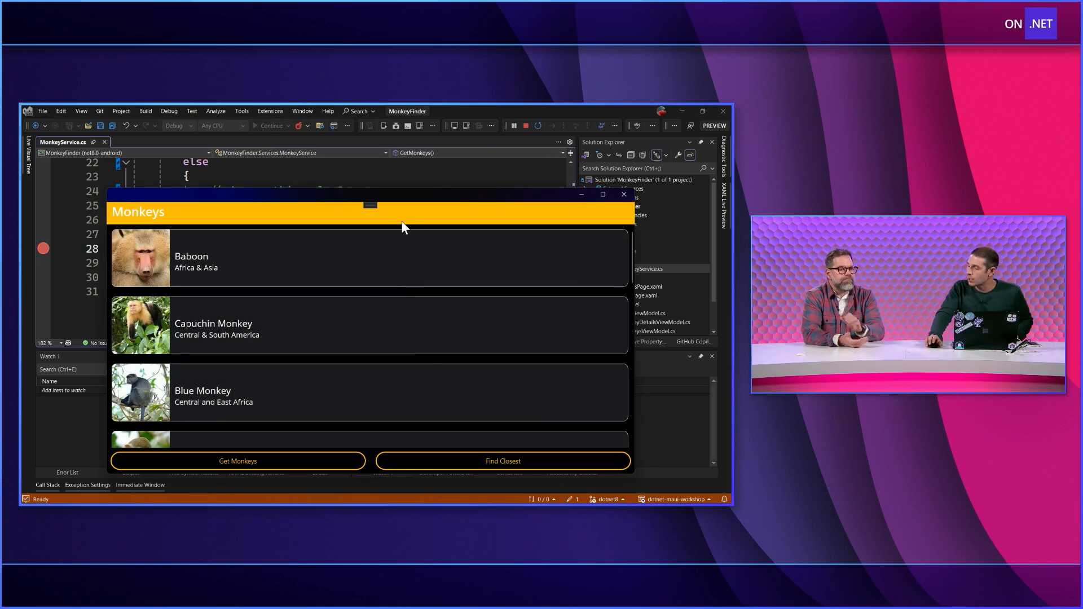